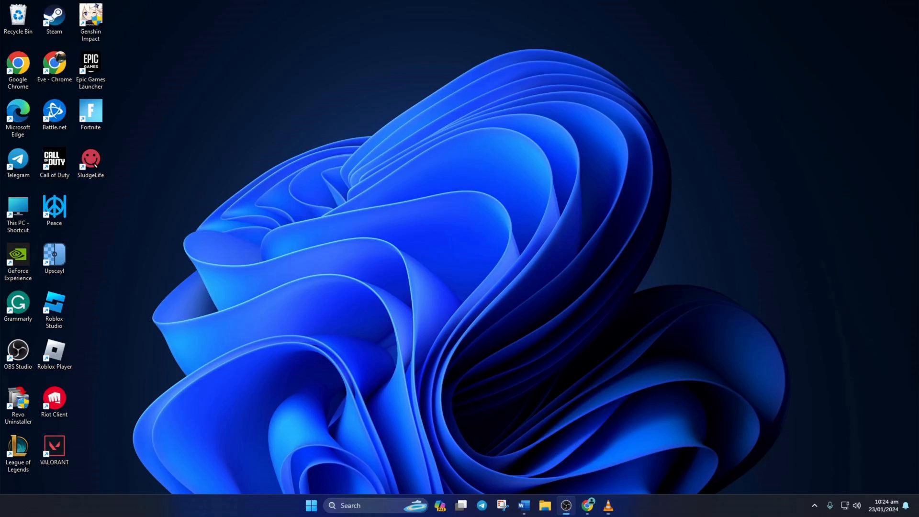
{"action": "mouse_move", "coordinate": [443, 312]}
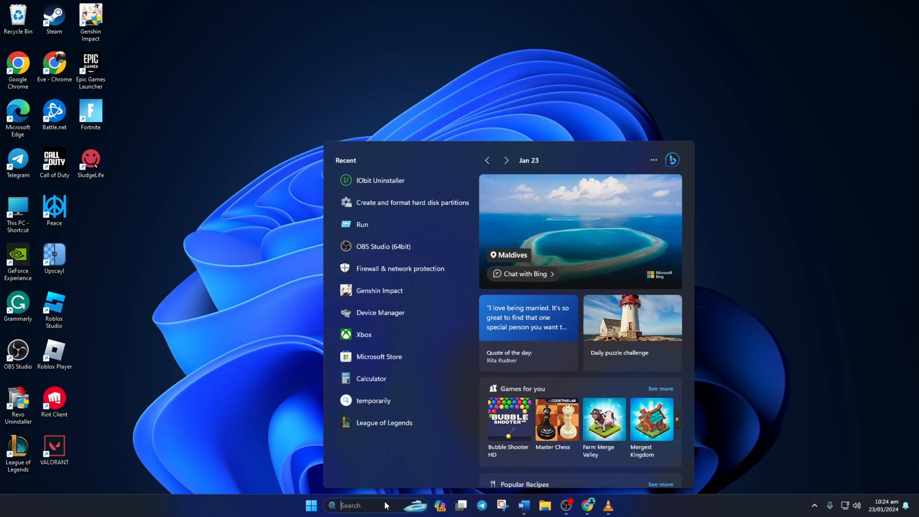
Step: Search for cmd and launch Command Prompt with administrator rights, reaching the UAC prompt
{"action": "type", "text": "cmd"}
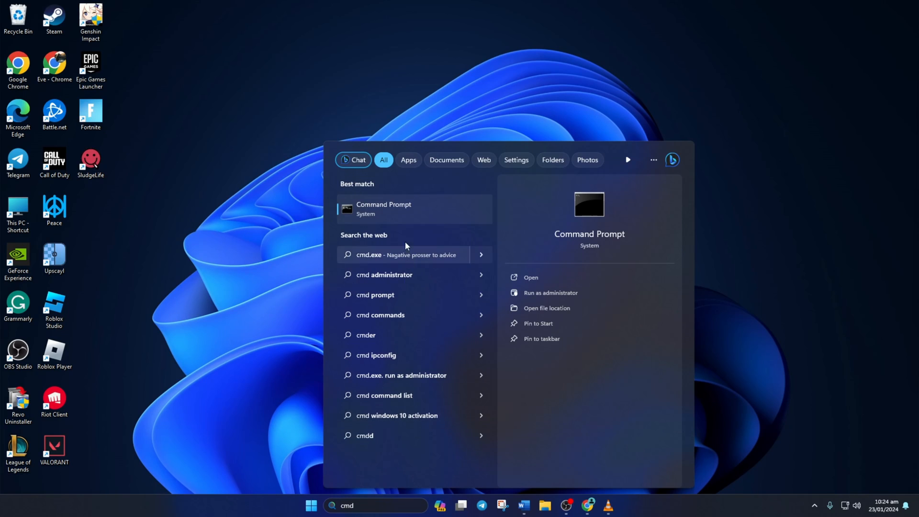
{"action": "right_click", "coordinate": [384, 209]}
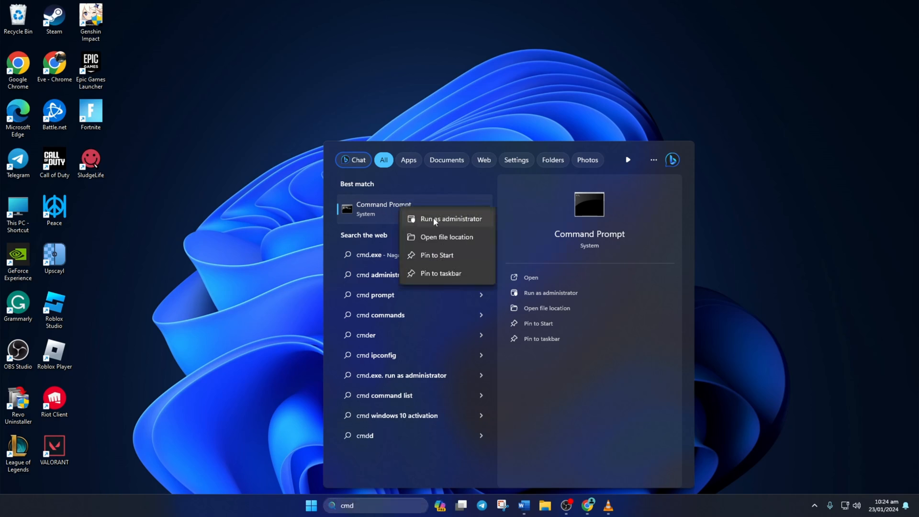
{"action": "left_click", "coordinate": [449, 219]}
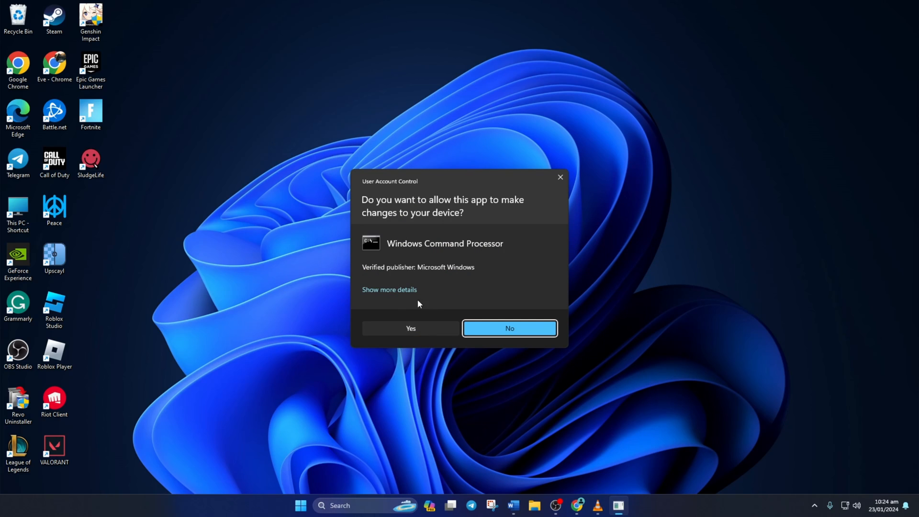
Step: Allow elevation, run winsock reset, ipconfig /flushdns, release/renew and netsh int ip reset, then close the window
{"action": "left_click", "coordinate": [410, 328]}
{"action": "type", "text": "ipcon"}
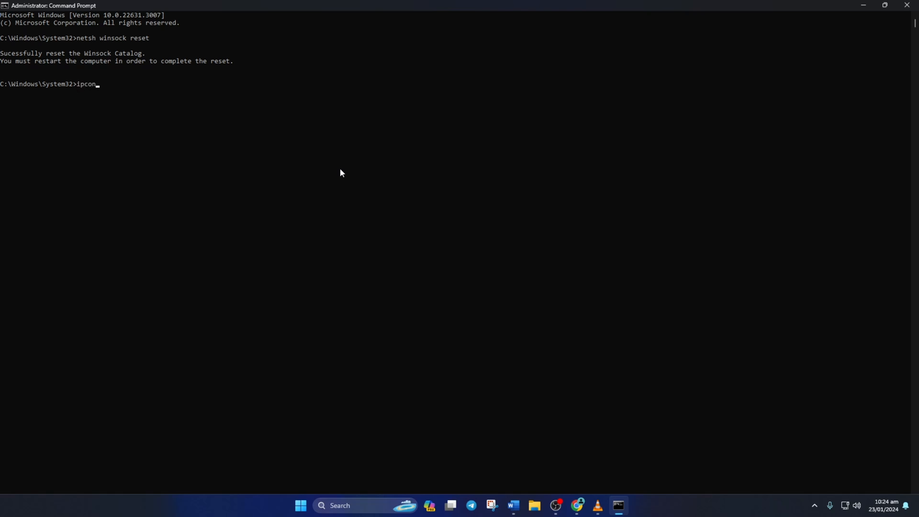
{"action": "type", "text": "fig /flushdns"}
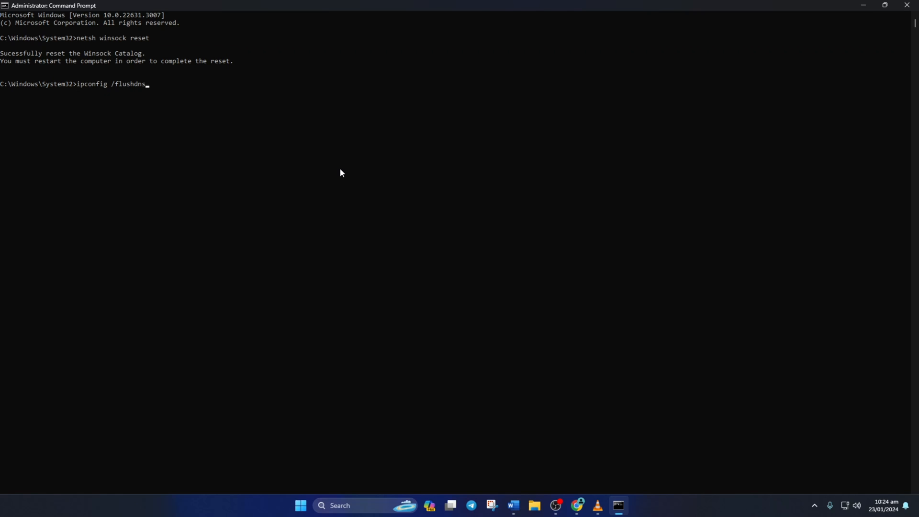
{"action": "type", "text": "ipconfig"}
{"action": "type", "text": "netsh"}
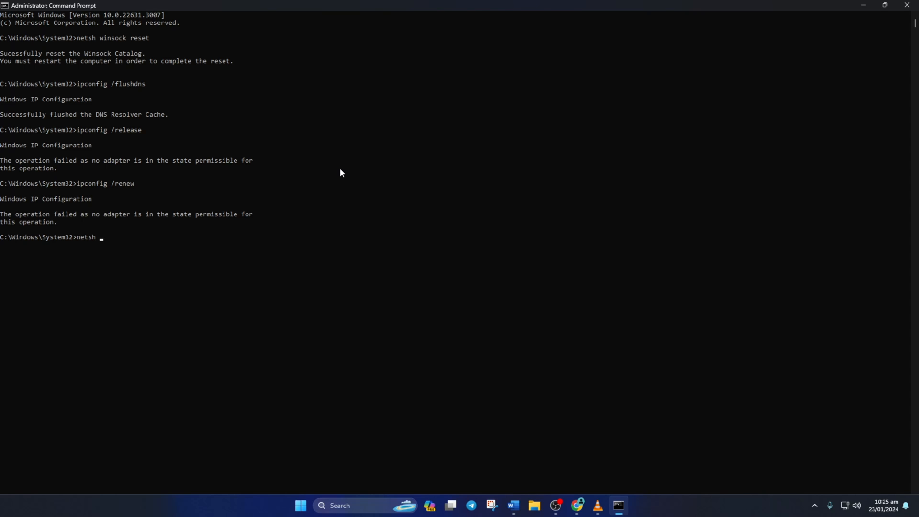
{"action": "type", "text": "int ip reset"}
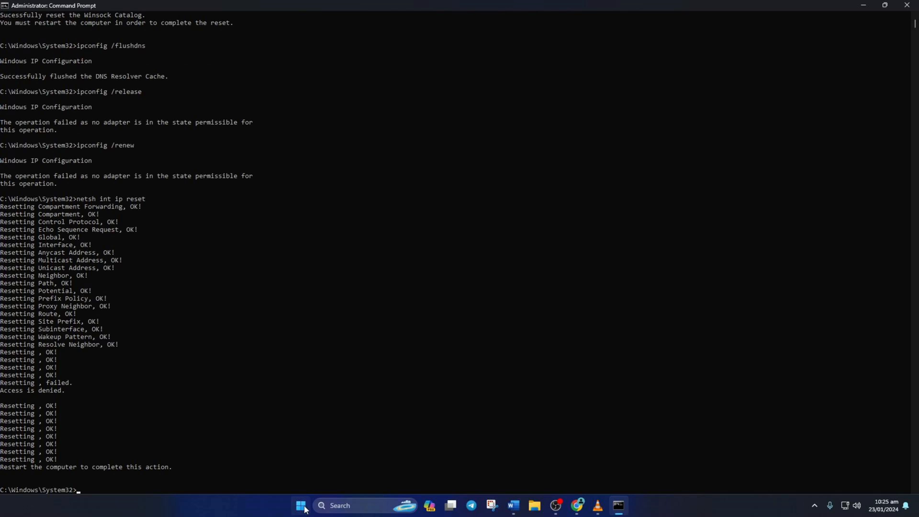
{"action": "left_click", "coordinate": [300, 505]}
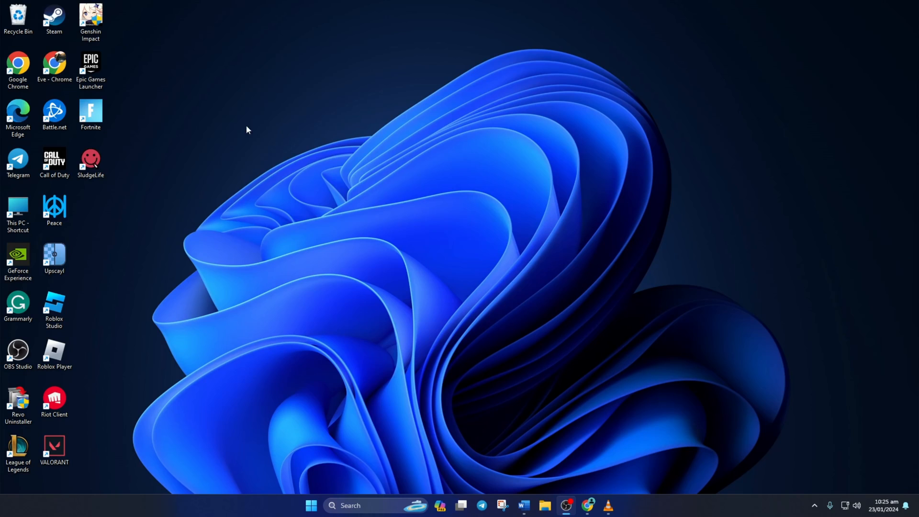
{"action": "mouse_move", "coordinate": [591, 173]}
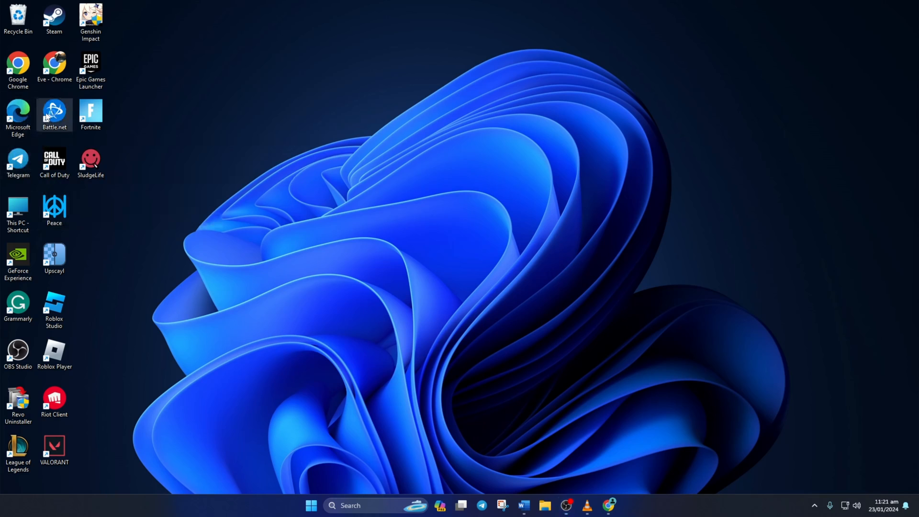
Step: Launch Battle.net and untick Call of Duty's Download Limits in Game Settings > Downloads, confirming with Done
{"action": "double_click", "coordinate": [54, 114]}
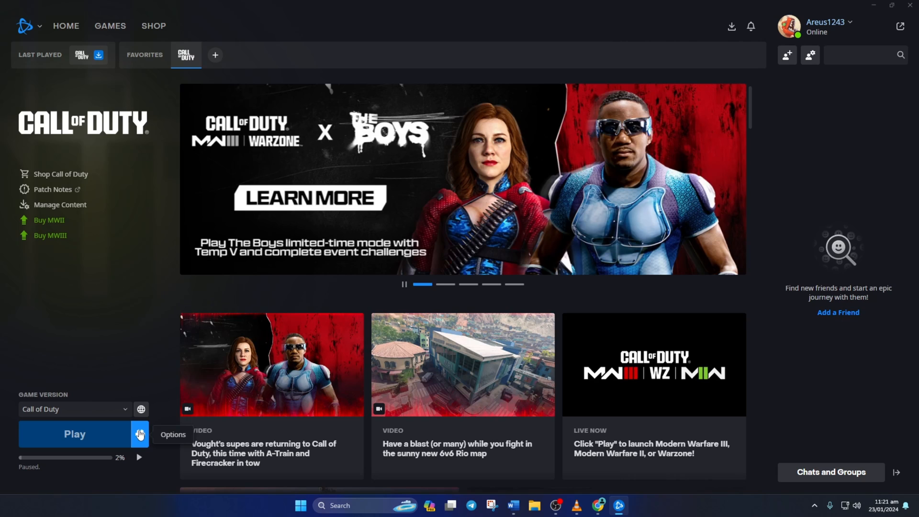
{"action": "left_click", "coordinate": [139, 433]}
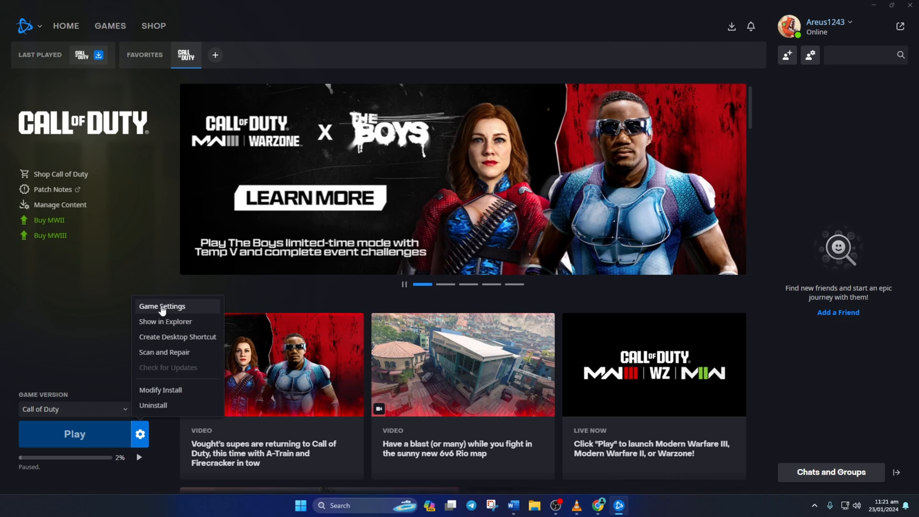
{"action": "left_click", "coordinate": [162, 306]}
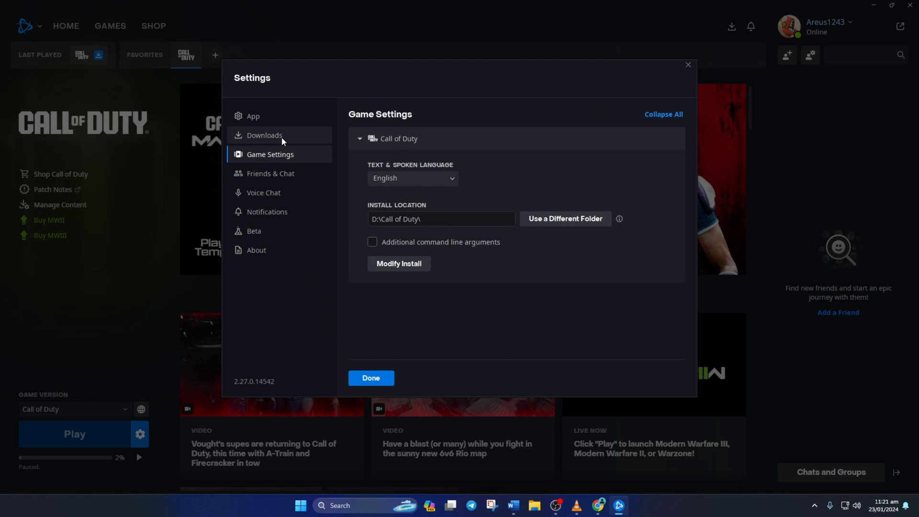
{"action": "left_click", "coordinate": [264, 135]}
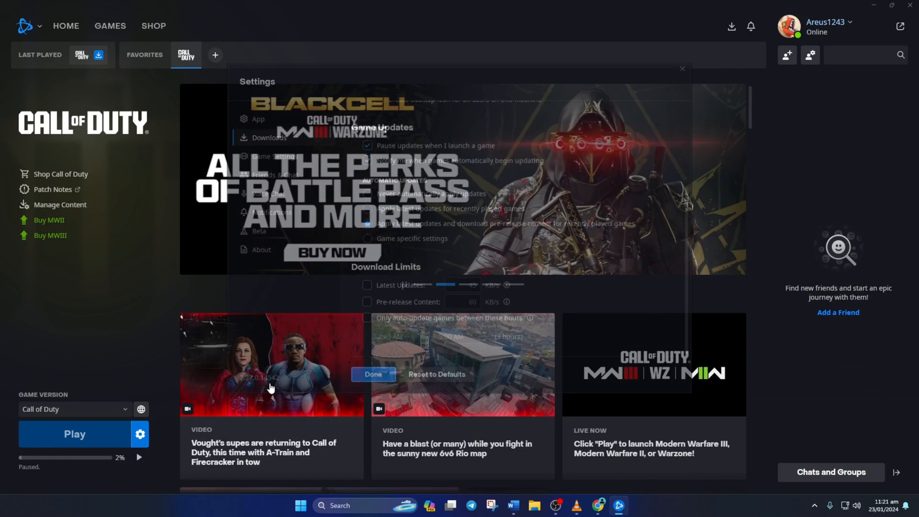
{"action": "left_click", "coordinate": [372, 374]}
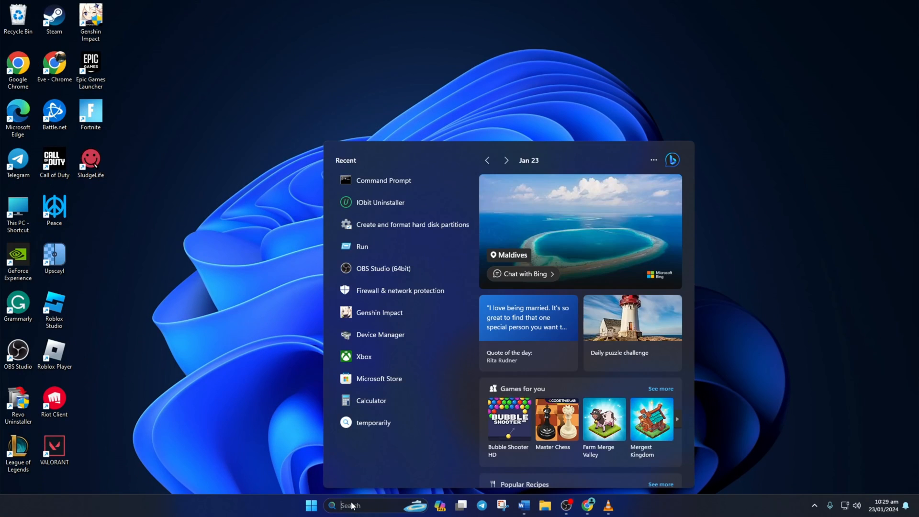
Step: Search Windows for cmd so Command Prompt appears as the best match
{"action": "type", "text": "cmd"}
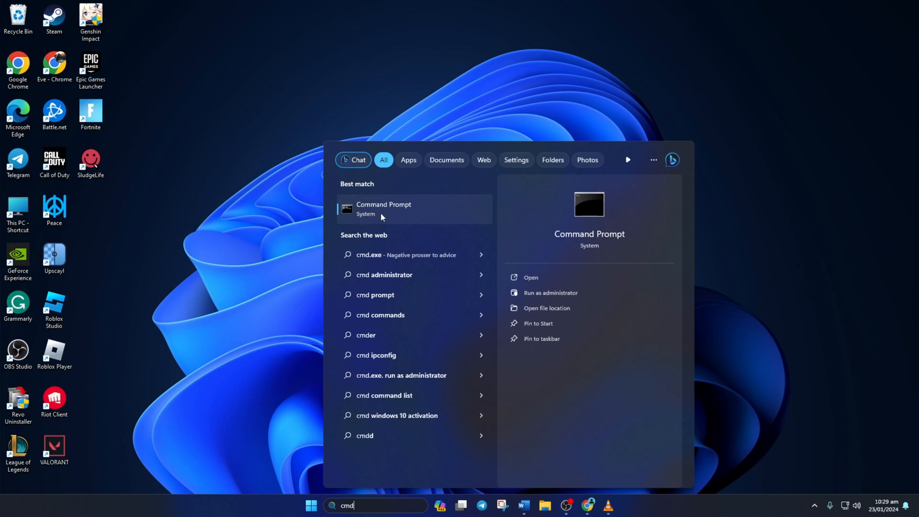
Step: In a normal Command Prompt, ping 1.1.1.1 with 0% loss, then ping 8.8.8.8
{"action": "left_click", "coordinate": [384, 209]}
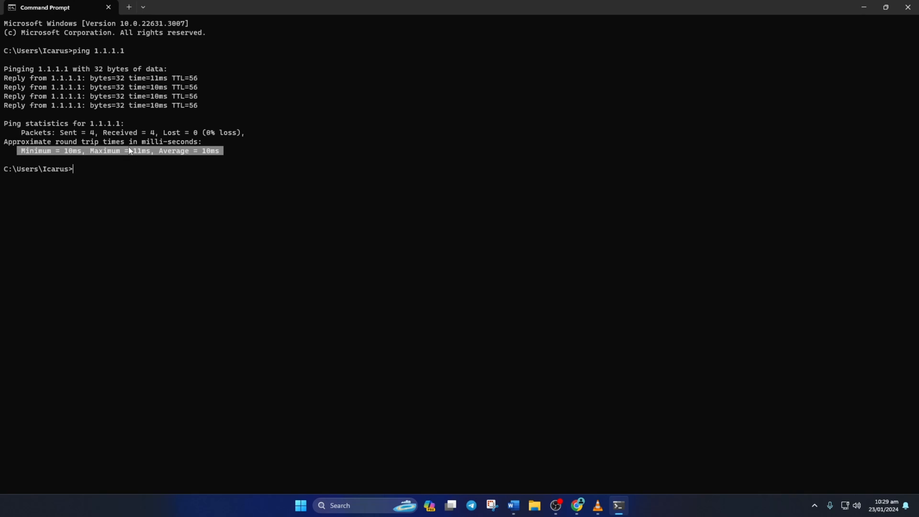
{"action": "type", "text": "pi"}
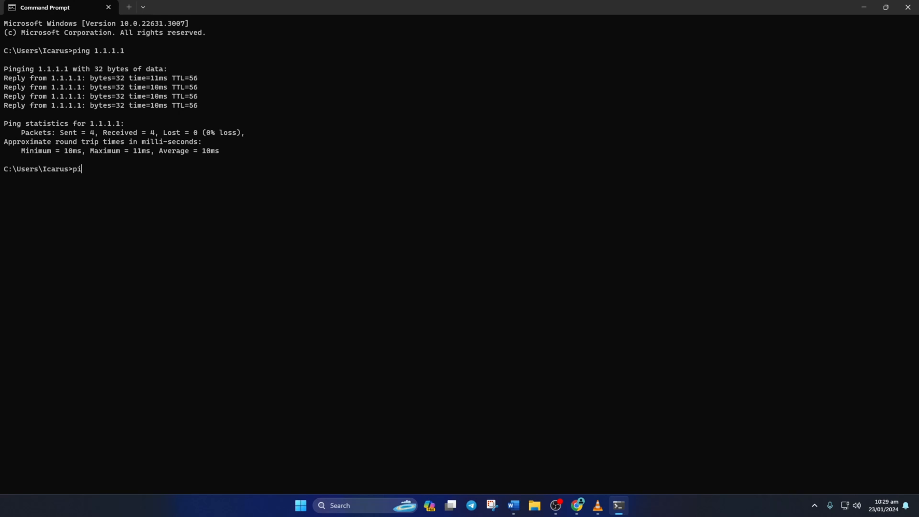
{"action": "type", "text": "ng 8.8.8."}
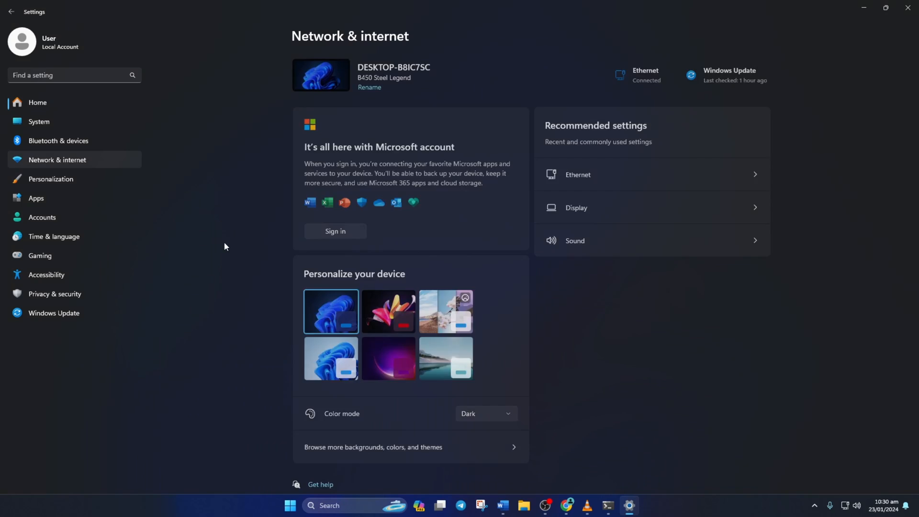
Step: In Ethernet details, switch DNS server assignment to Manual with IPv4 enabled
{"action": "left_click", "coordinate": [650, 174]}
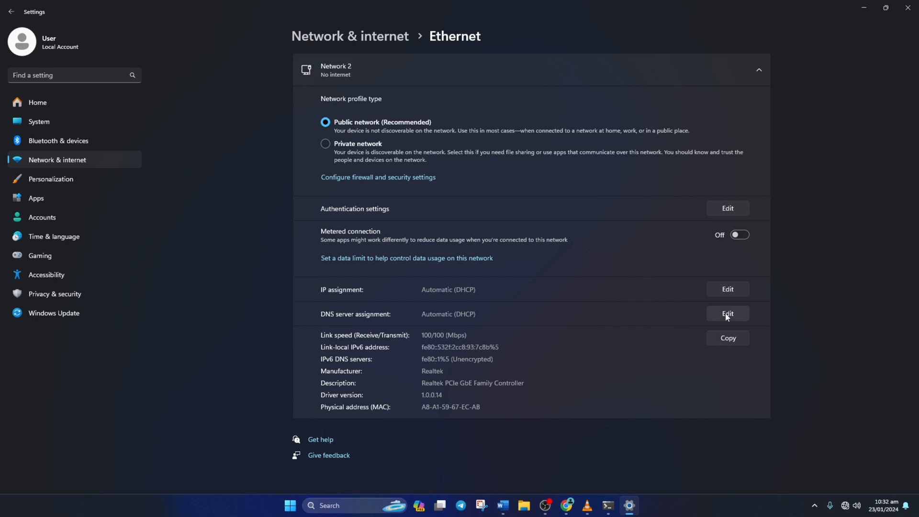
{"action": "left_click", "coordinate": [726, 314]}
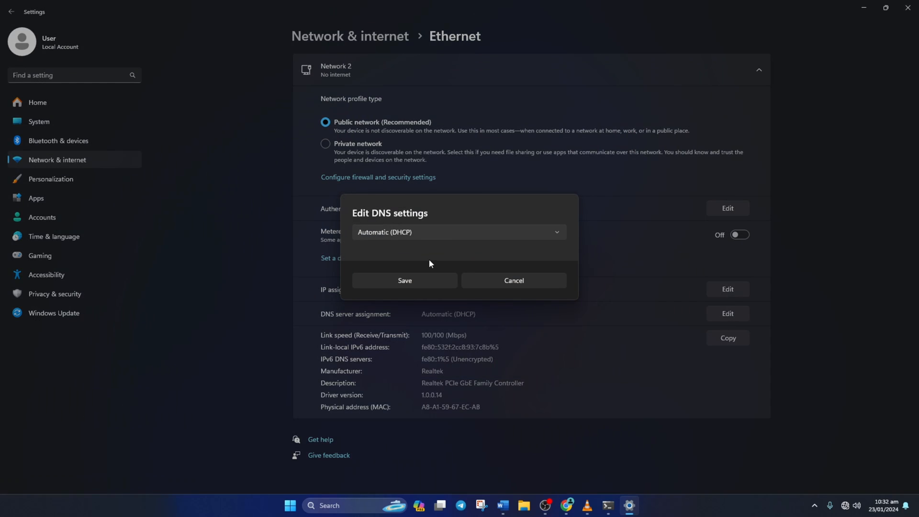
{"action": "left_click", "coordinate": [458, 232]}
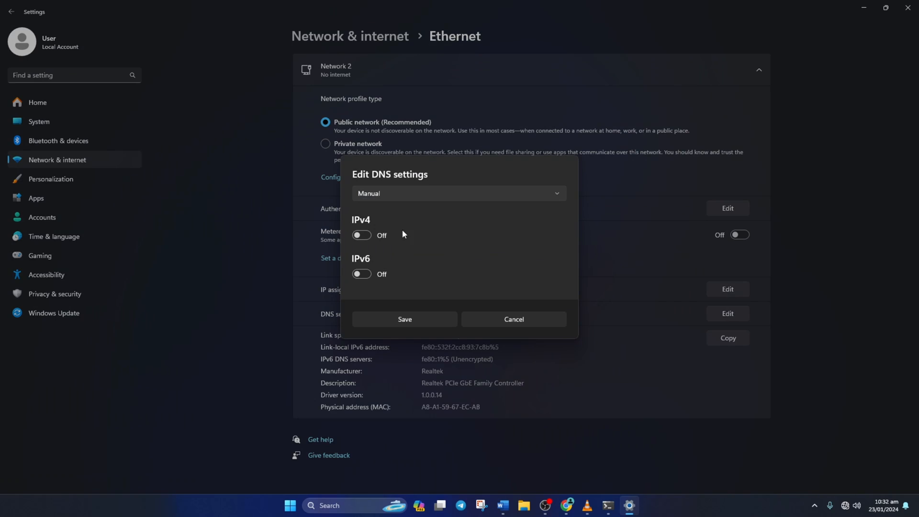
{"action": "left_click", "coordinate": [362, 236]}
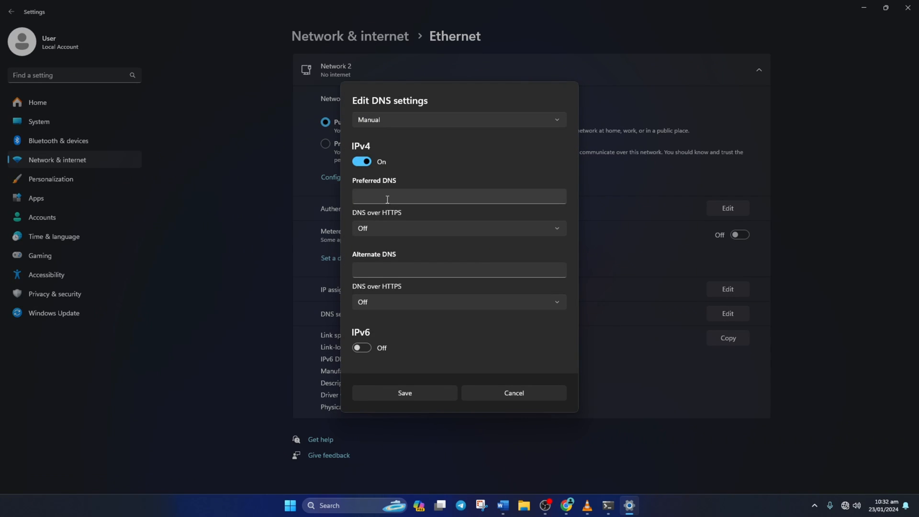
Step: Enter preferred DNS 8.8.8.8 and alternate 8.8.4.4, then save the new servers
{"action": "type", "text": "1.1.1."}
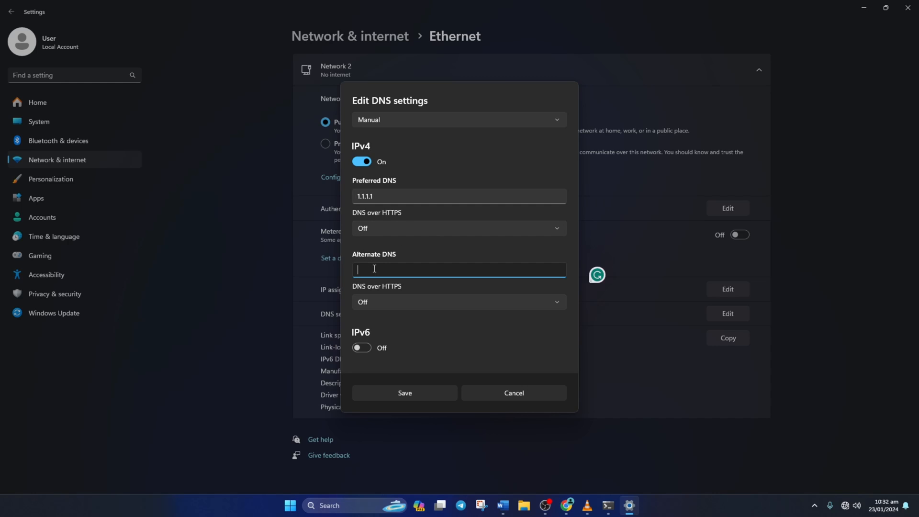
{"action": "type", "text": "1.0.0.1"}
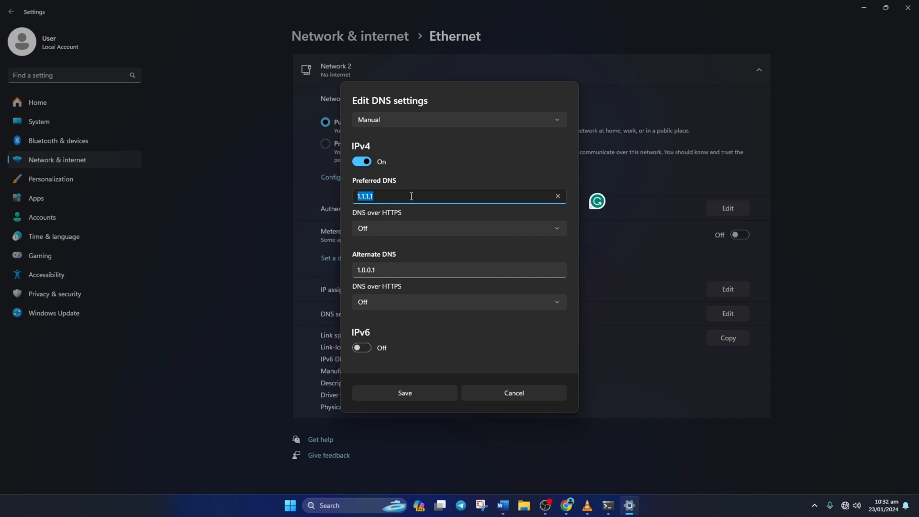
{"action": "type", "text": "8.8.8.8"}
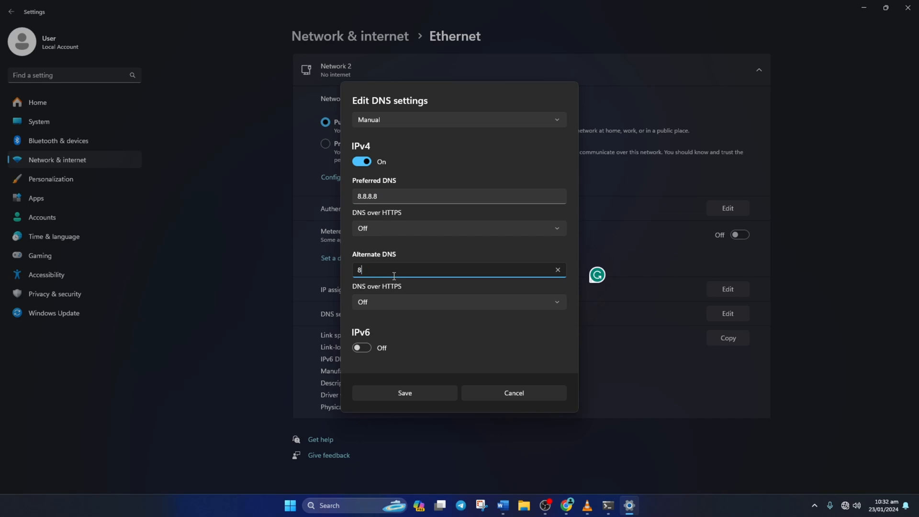
{"action": "type", "text": ".8.4.4"}
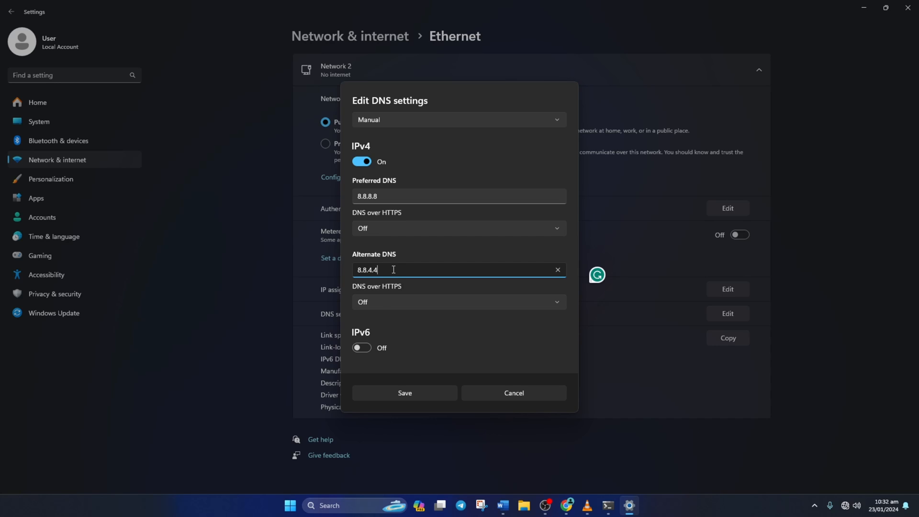
{"action": "left_click", "coordinate": [404, 393]}
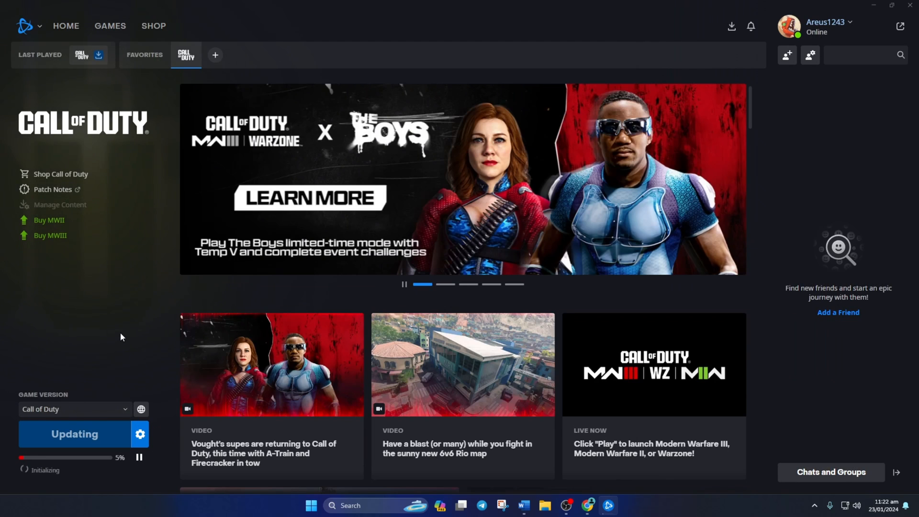
{"action": "mouse_move", "coordinate": [92, 489]}
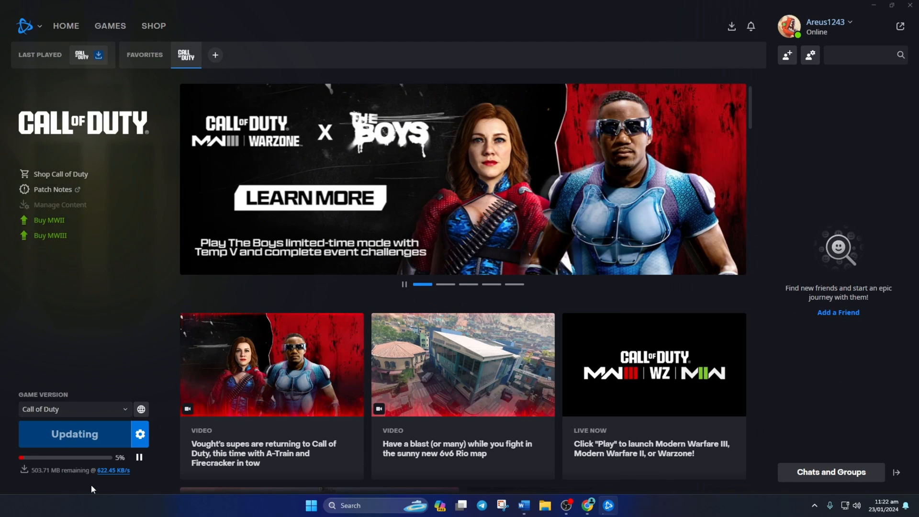